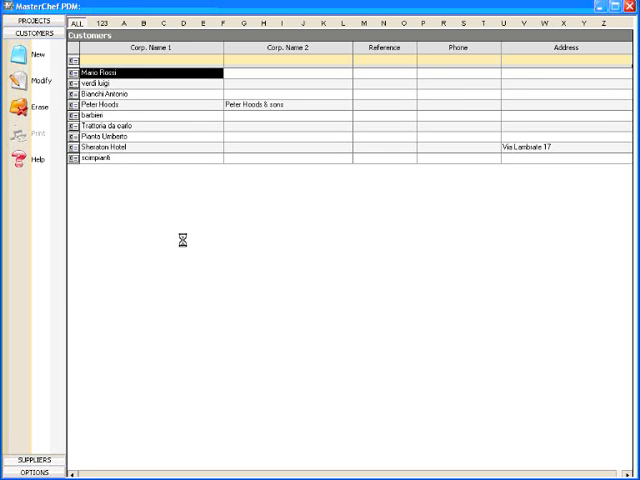
View the reseller data, offer options and then the General Settings with archive paths and defaults
{"action": "left_click", "coordinate": [30, 52]}
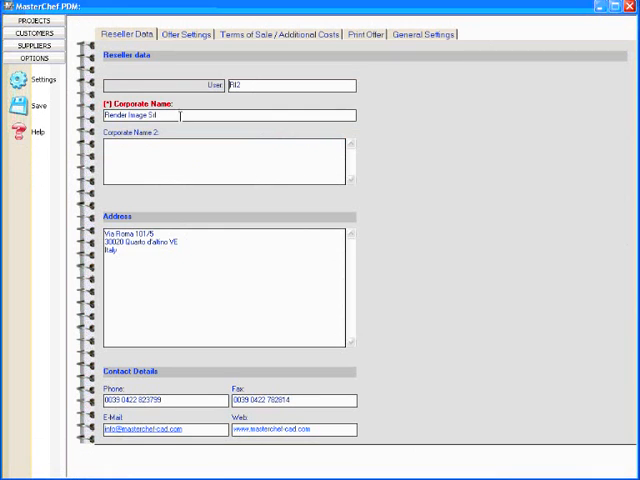
{"action": "left_click", "coordinate": [190, 34]}
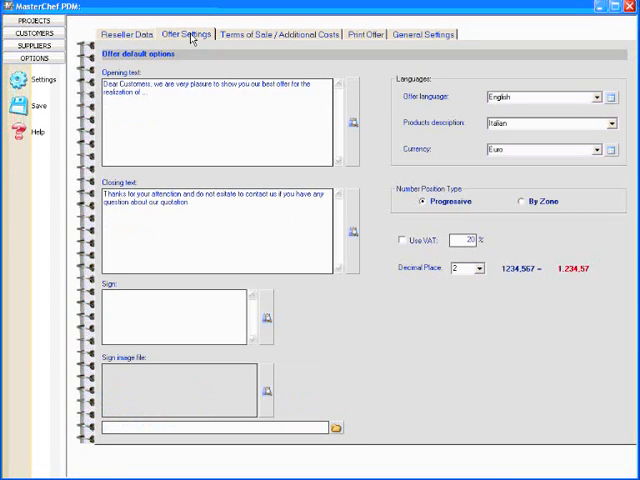
{"action": "left_click", "coordinate": [282, 34]}
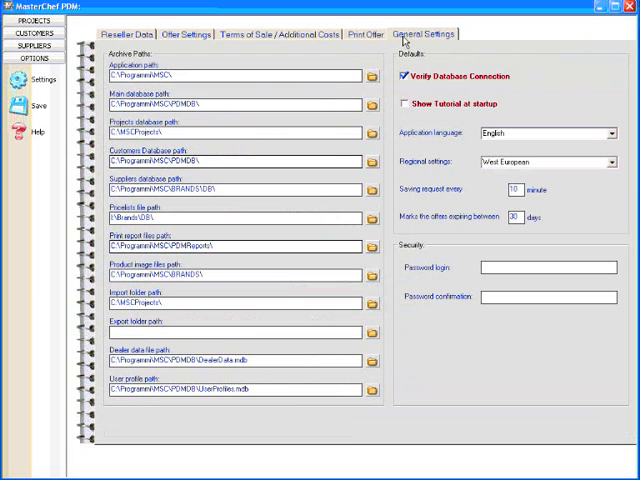
{"action": "mouse_move", "coordinate": [228, 76]}
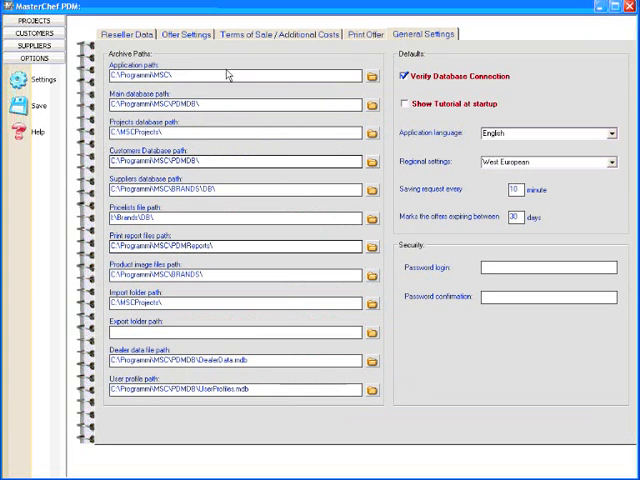
Go to the Projects section to reach the Sheraton Hotel demo project's Drawing01 document
{"action": "left_click", "coordinate": [32, 28]}
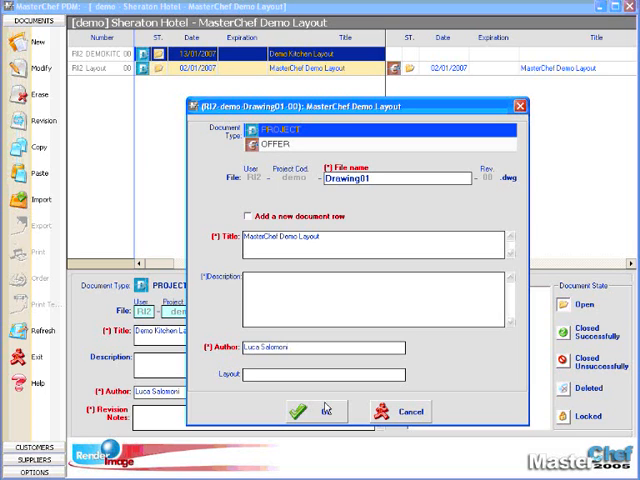
{"action": "mouse_move", "coordinate": [326, 410]}
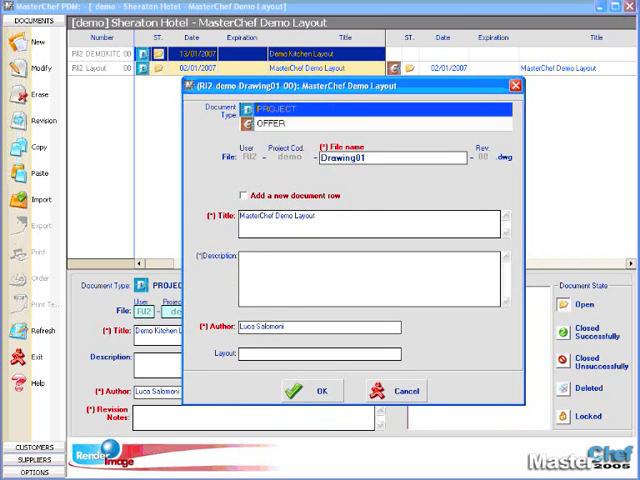
Open Drawing01 in AutoCAD, switch MasterChef to English and show its floating toolbar
{"action": "left_click", "coordinate": [304, 390]}
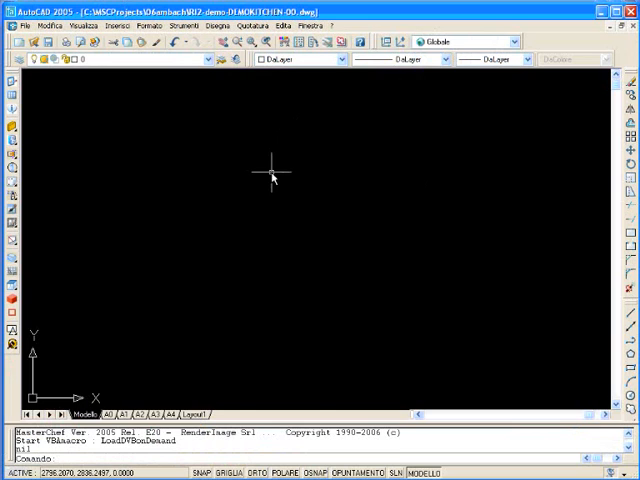
{"action": "mouse_move", "coordinate": [300, 184]}
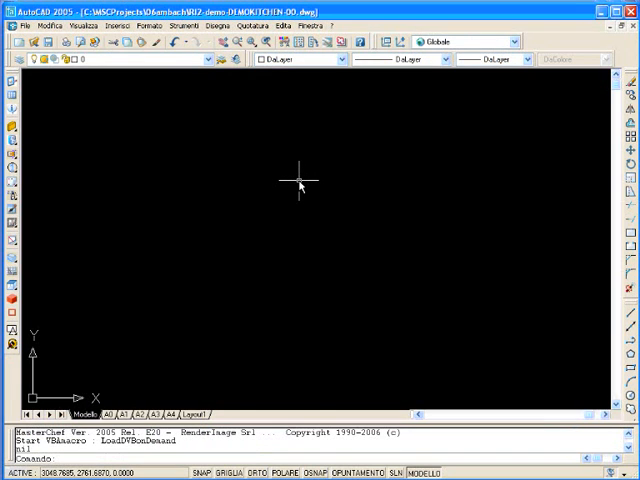
{"action": "mouse_move", "coordinate": [20, 176]}
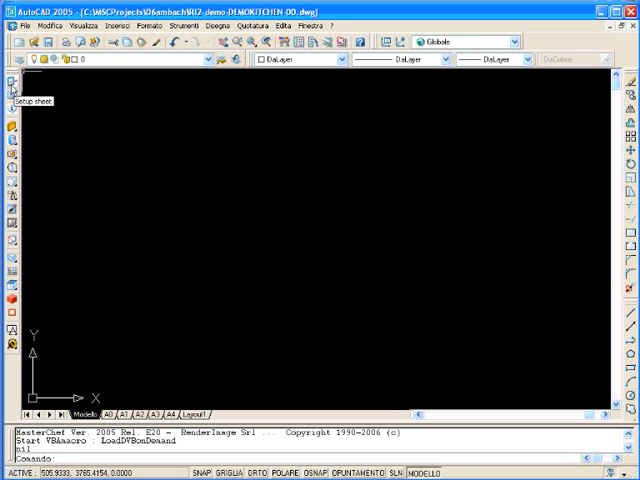
{"action": "left_click", "coordinate": [12, 88]}
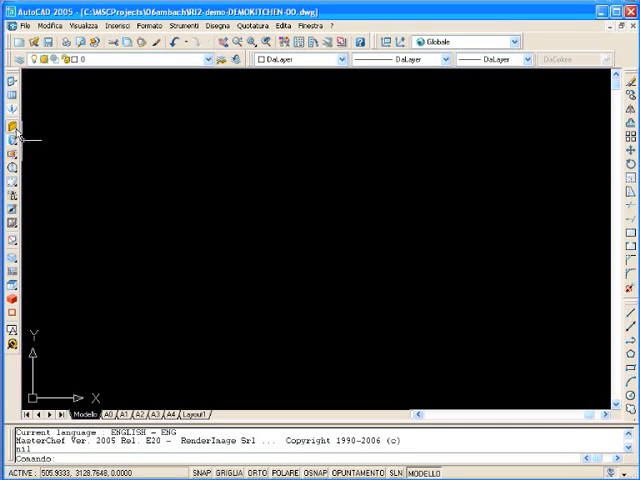
{"action": "left_click", "coordinate": [12, 128]}
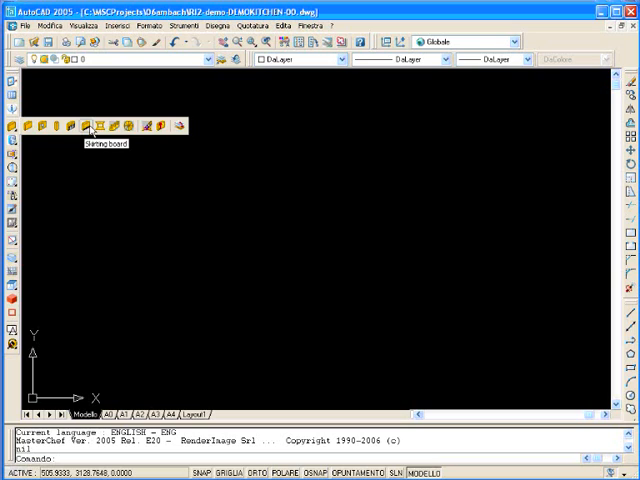
{"action": "mouse_move", "coordinate": [116, 126]}
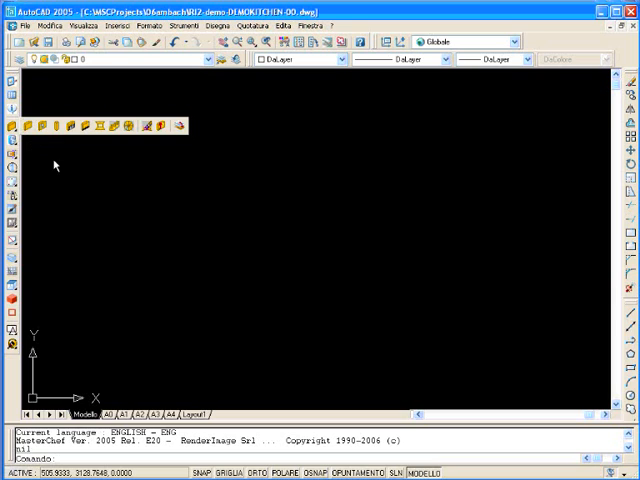
{"action": "mouse_move", "coordinate": [44, 144]}
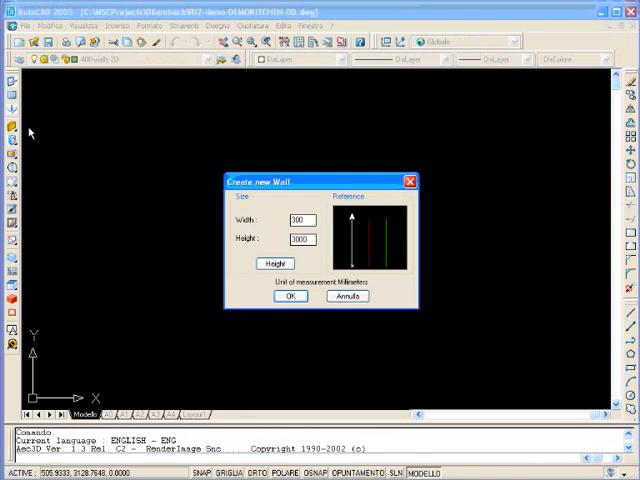
{"action": "mouse_move", "coordinate": [258, 222]}
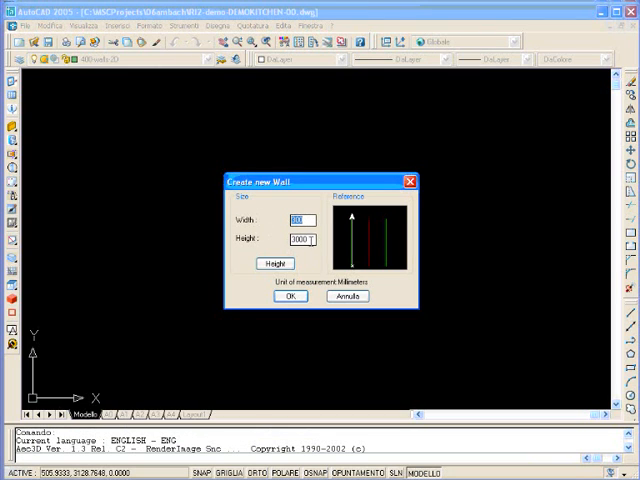
Set the wall width and height, accept them and start picking the room's wall points
{"action": "left_click", "coordinate": [300, 240]}
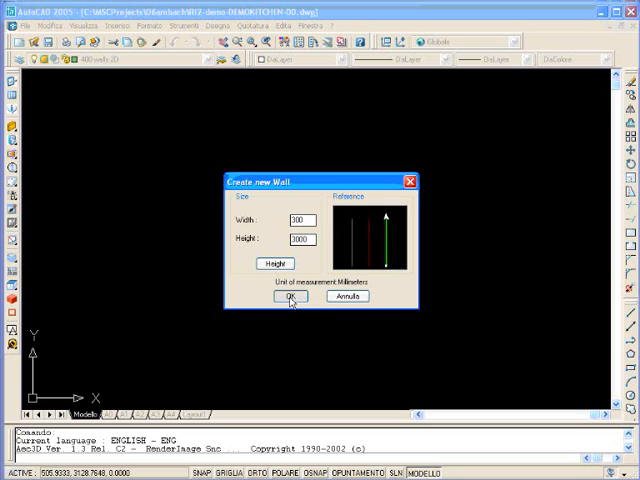
{"action": "left_click", "coordinate": [292, 296]}
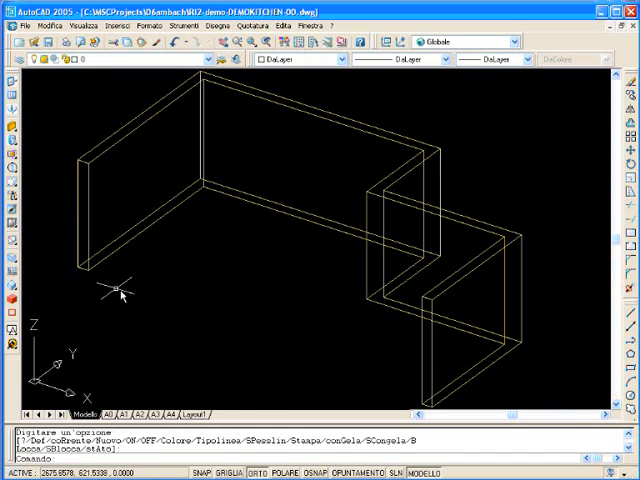
{"action": "mouse_move", "coordinate": [120, 296]}
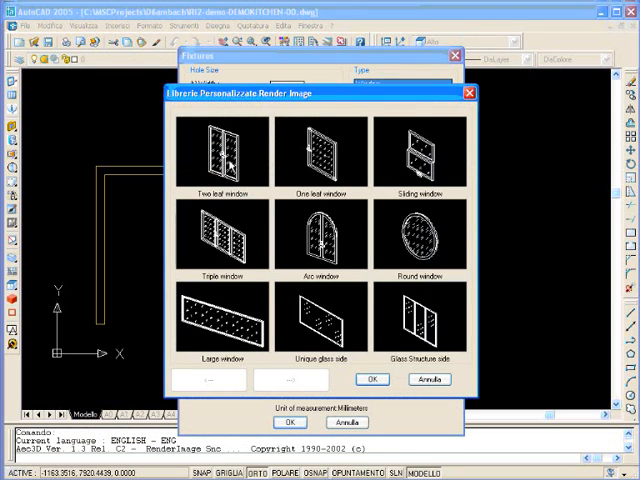
Choose a Triple window in the Fixtures dialog and confirm it for placement in the wall
{"action": "left_click", "coordinate": [220, 240]}
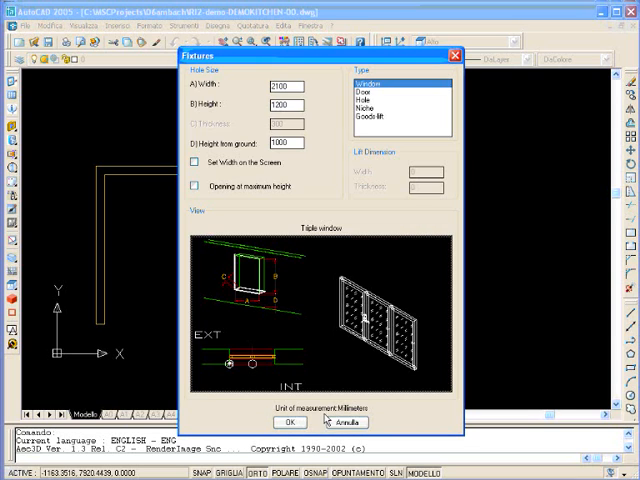
{"action": "left_click", "coordinate": [290, 422]}
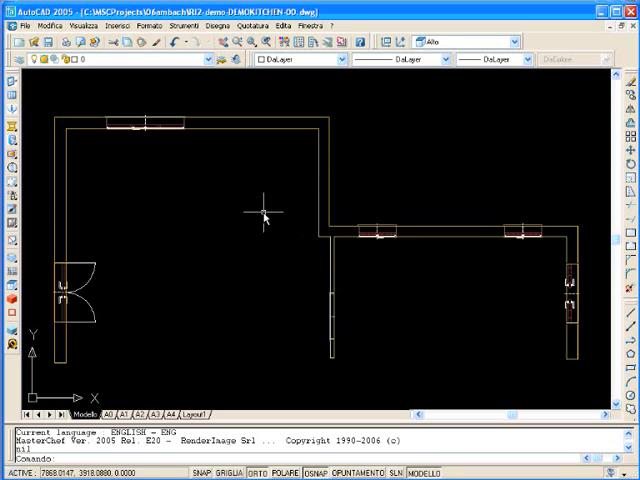
{"action": "mouse_move", "coordinate": [276, 148]}
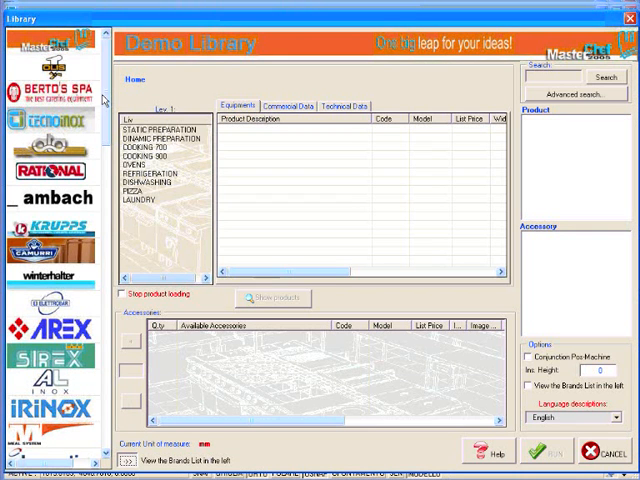
Browse into the cooking equipment category and select the first gas kitchen unit, C904
{"action": "scroll", "scroll_direction": "down", "scroll_amount": 3}
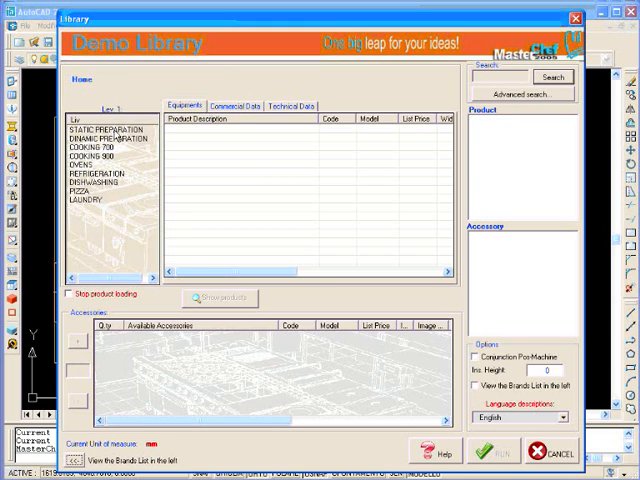
{"action": "left_click", "coordinate": [104, 128]}
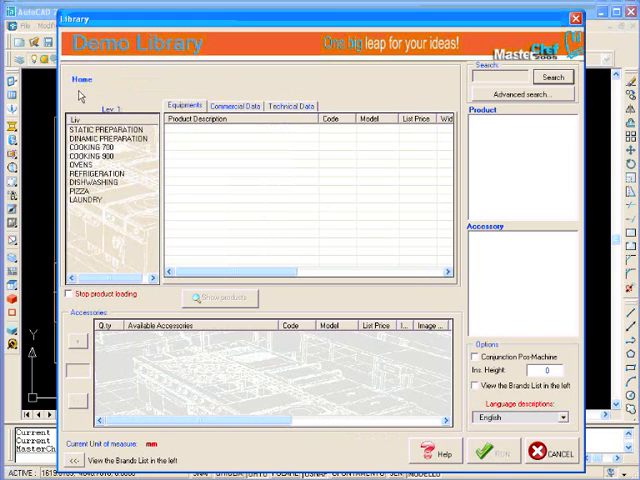
{"action": "mouse_move", "coordinate": [90, 180]}
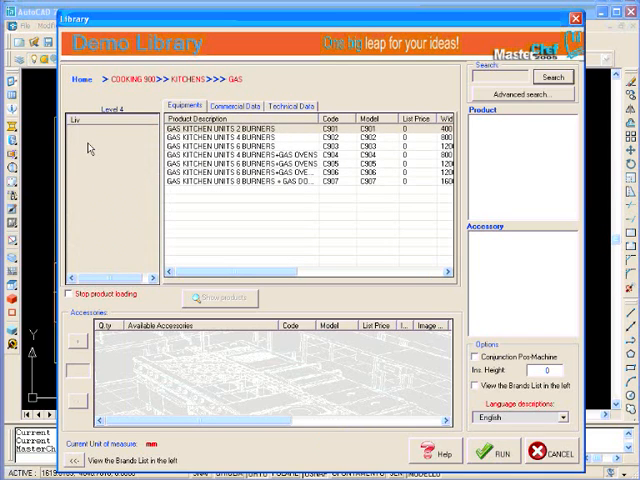
{"action": "left_click", "coordinate": [250, 154]}
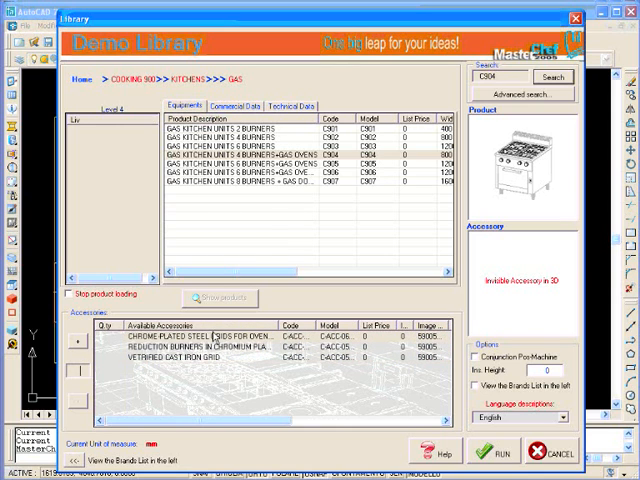
Review C904's commercial and technical data, then return to the gas kitchen units list
{"action": "left_click", "coordinate": [240, 104]}
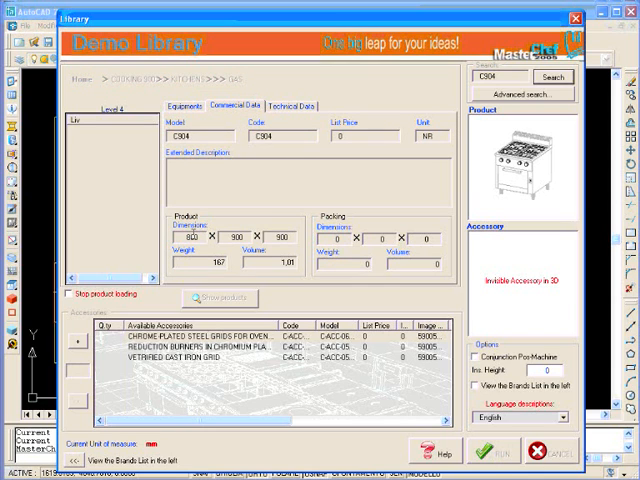
{"action": "left_click", "coordinate": [296, 104]}
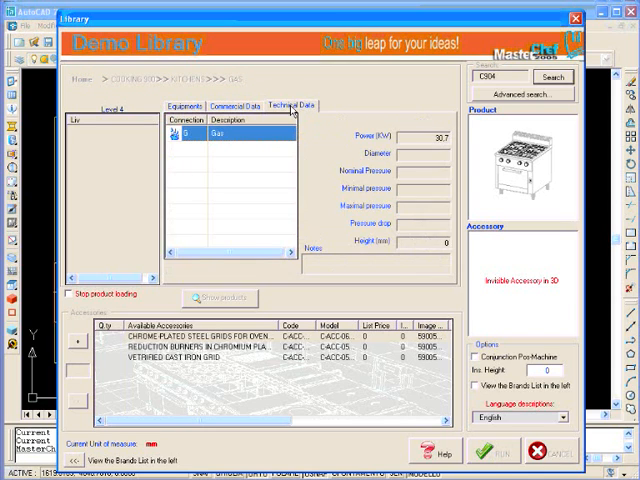
{"action": "mouse_move", "coordinate": [490, 176]}
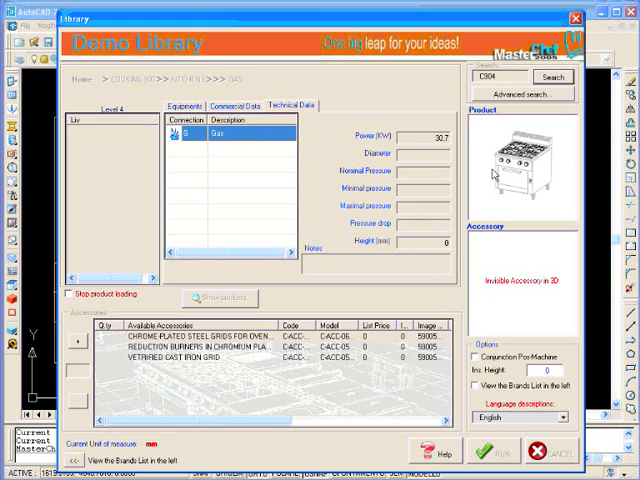
{"action": "left_click", "coordinate": [180, 104]}
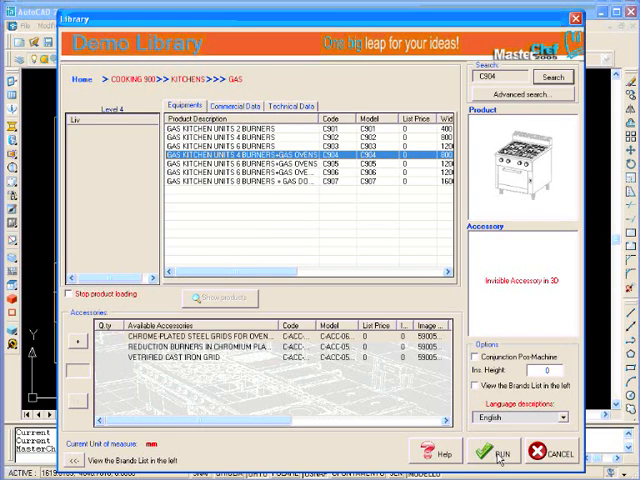
Run the insertion of the 4-burner gas kitchen unit block into the room plan
{"action": "left_click", "coordinate": [504, 452]}
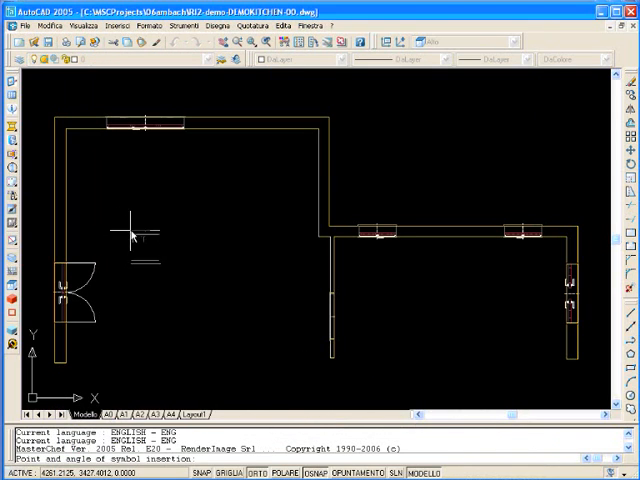
{"action": "mouse_move", "coordinate": [180, 232]}
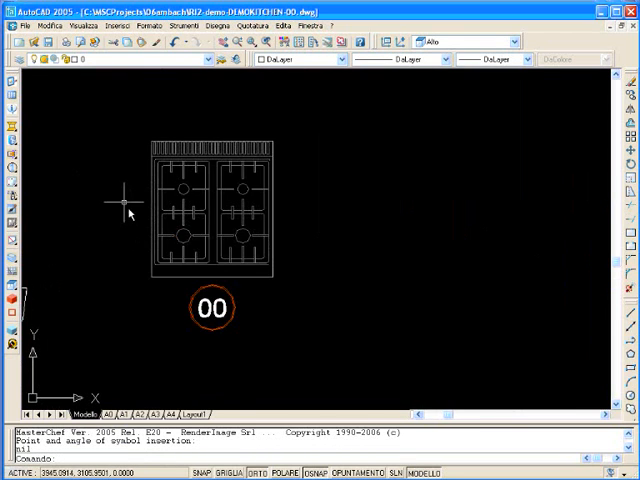
{"action": "mouse_move", "coordinate": [204, 308]}
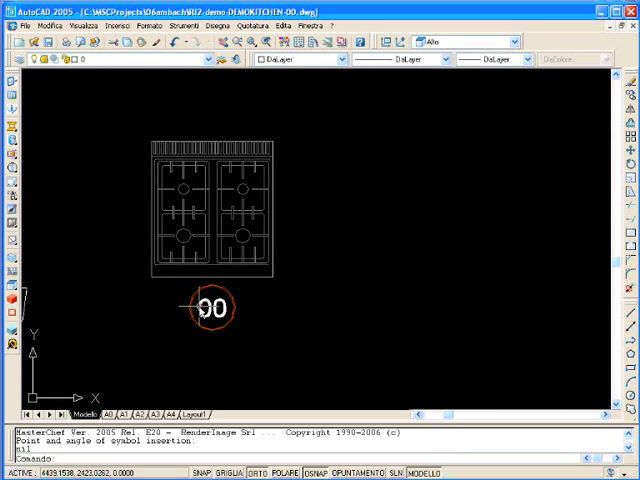
{"action": "mouse_move", "coordinate": [210, 330]}
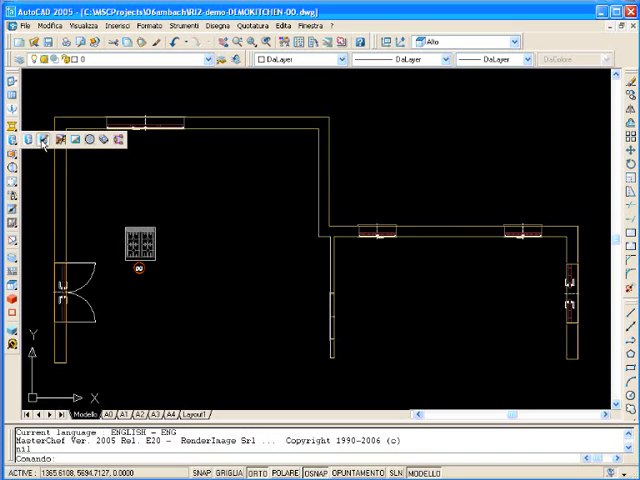
{"action": "mouse_move", "coordinate": [46, 140]}
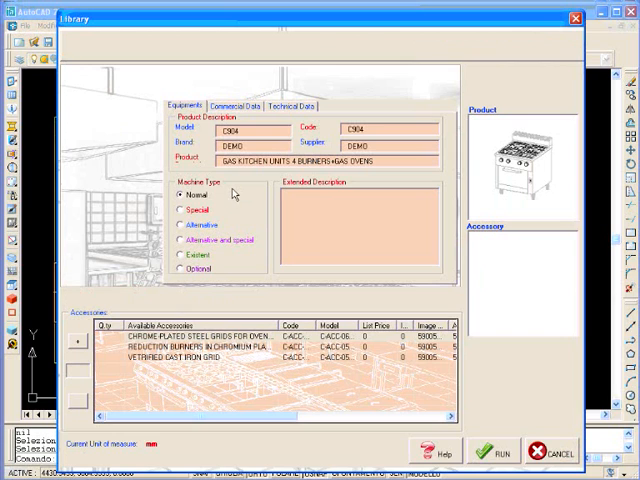
{"action": "mouse_move", "coordinate": [228, 228]}
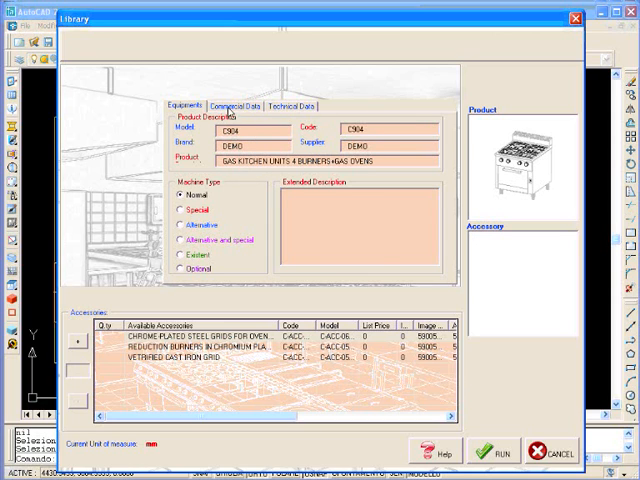
Enter a list price of 3500 in the C904 unit's Commercial Data
{"action": "left_click", "coordinate": [240, 104]}
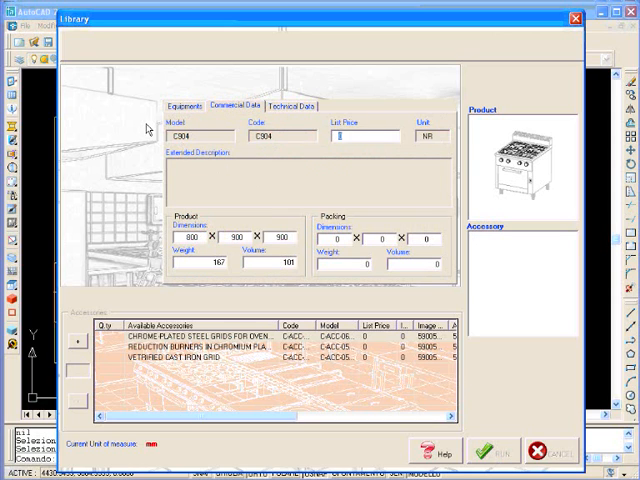
{"action": "type", "text": "3500"}
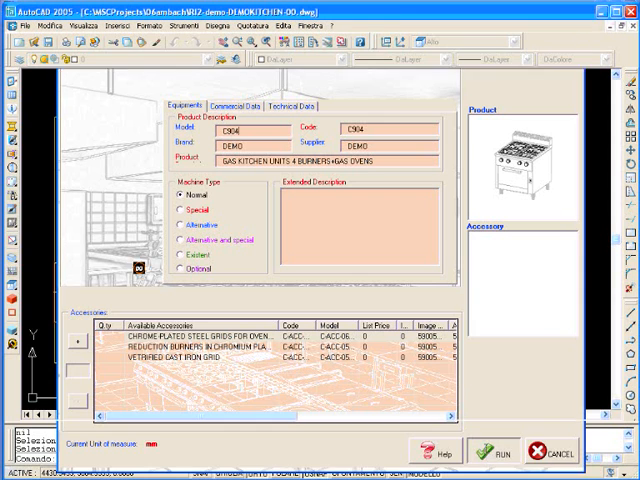
Save the edited unit data and close the Totals summary of price, electric and gas power
{"action": "left_click", "coordinate": [492, 452]}
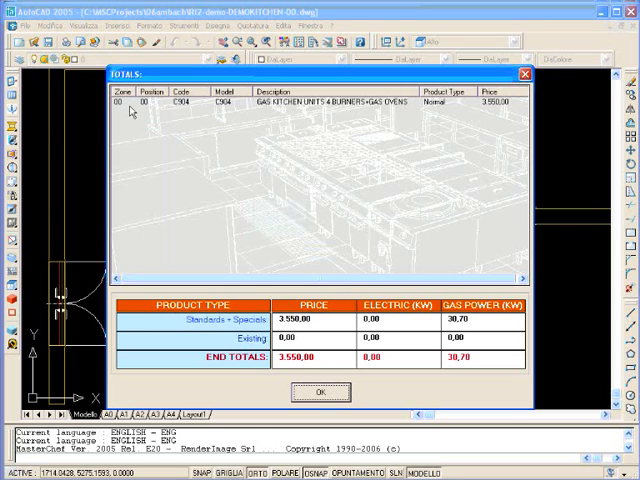
{"action": "mouse_move", "coordinate": [196, 108]}
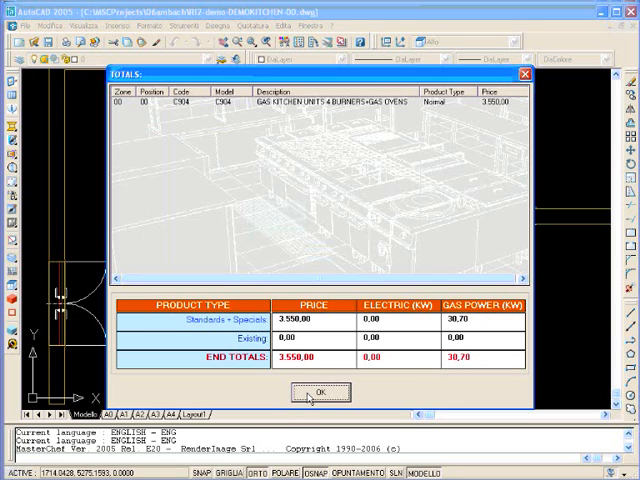
{"action": "left_click", "coordinate": [320, 392]}
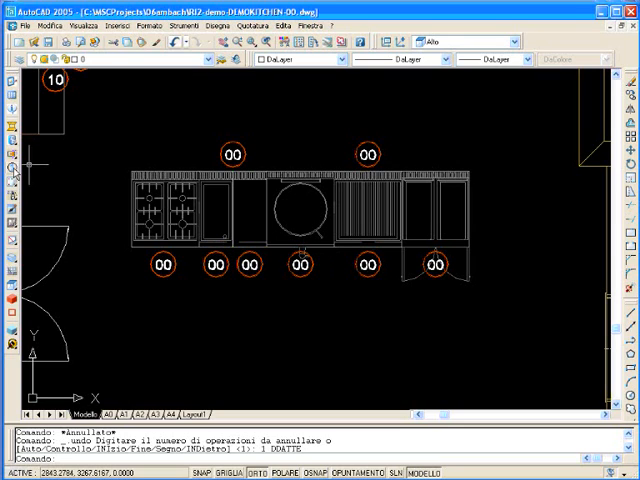
{"action": "mouse_move", "coordinate": [16, 170]}
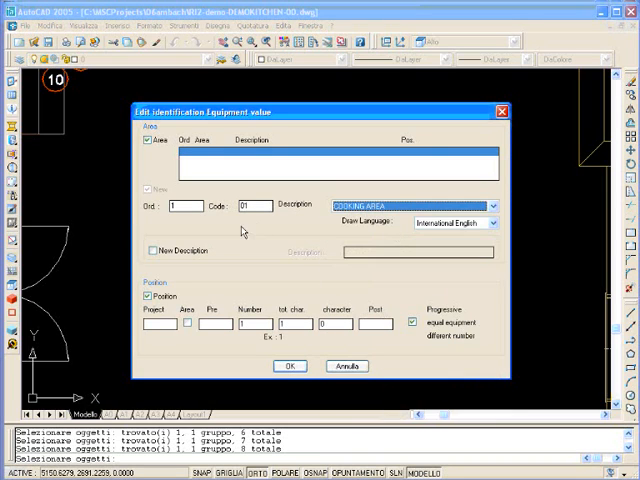
{"action": "mouse_move", "coordinate": [236, 220]}
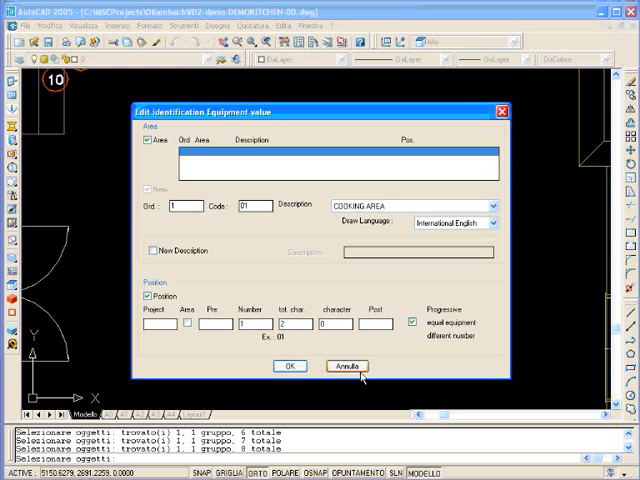
Apply the 01 COOKING AREA numbering to the cooking line equipment
{"action": "left_click", "coordinate": [290, 366]}
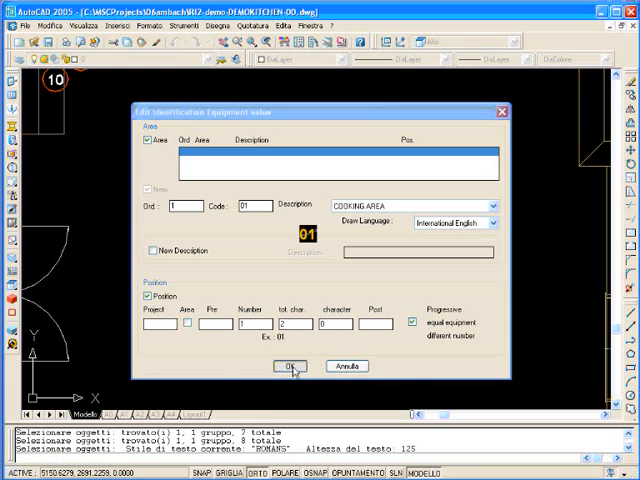
{"action": "left_click", "coordinate": [288, 366]}
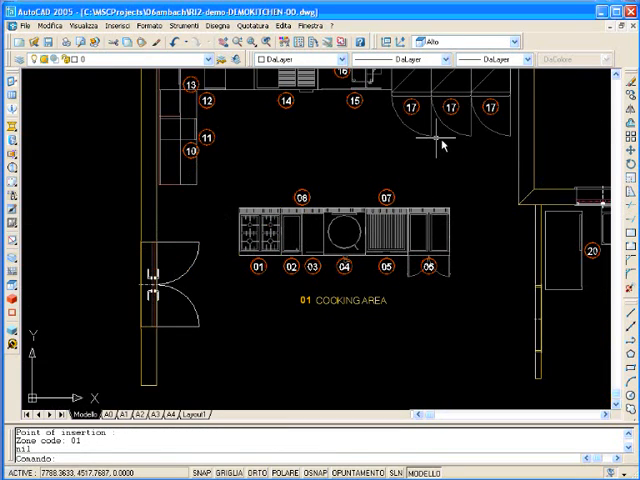
{"action": "mouse_move", "coordinate": [410, 382]}
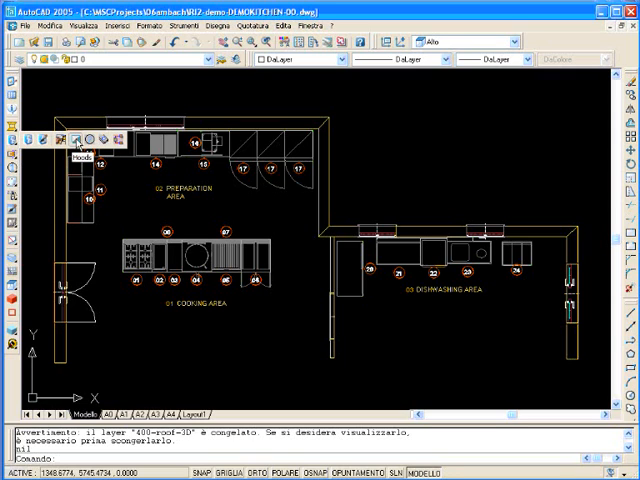
{"action": "mouse_move", "coordinate": [92, 138]}
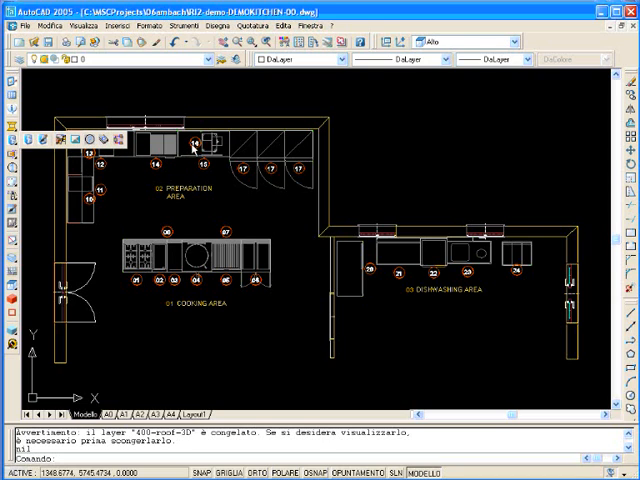
{"action": "mouse_move", "coordinate": [88, 140]}
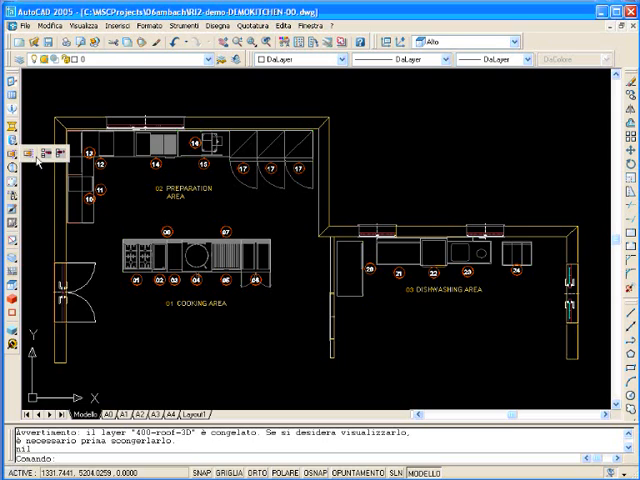
{"action": "mouse_move", "coordinate": [28, 152]}
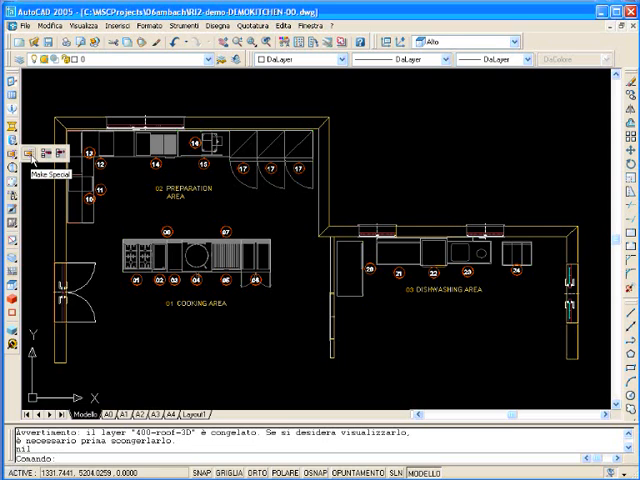
{"action": "mouse_move", "coordinate": [46, 156]}
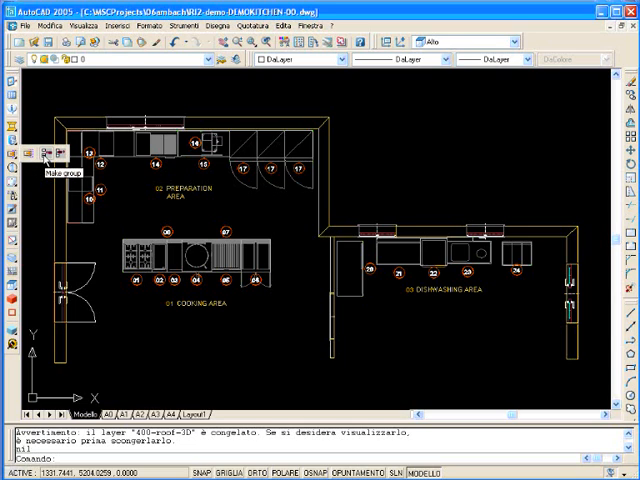
{"action": "mouse_move", "coordinate": [60, 156]}
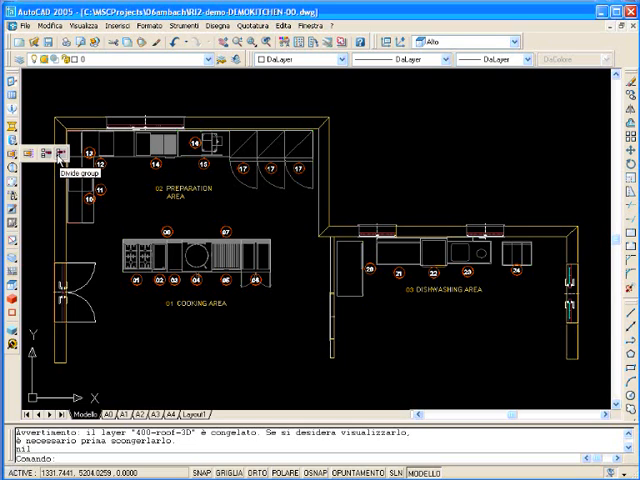